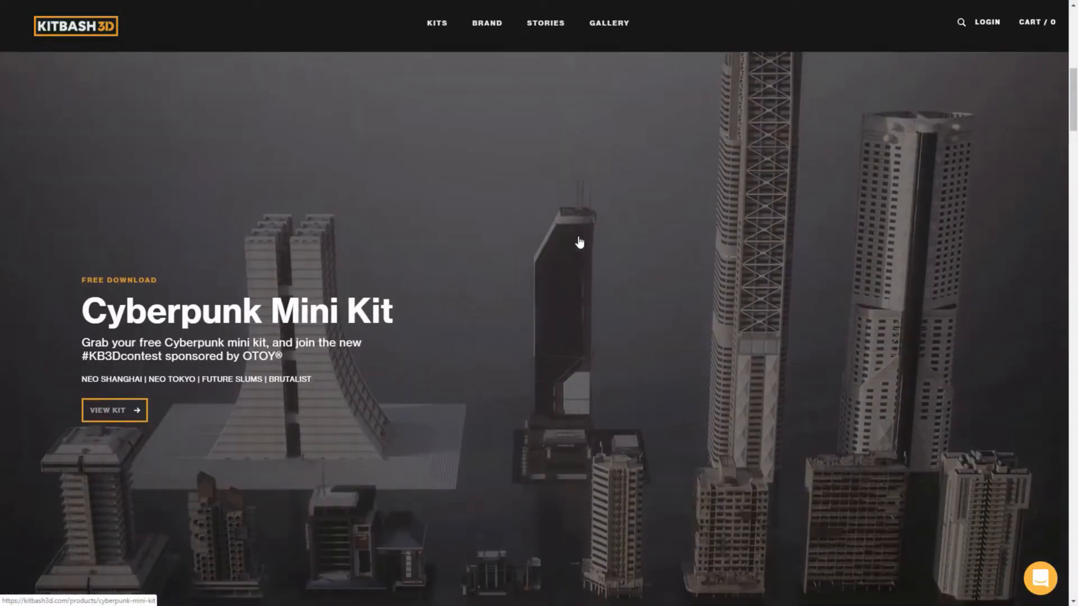
Step: Scroll down the kitbash3d.com home page through the kits and showcase images
scroll("down", 3)
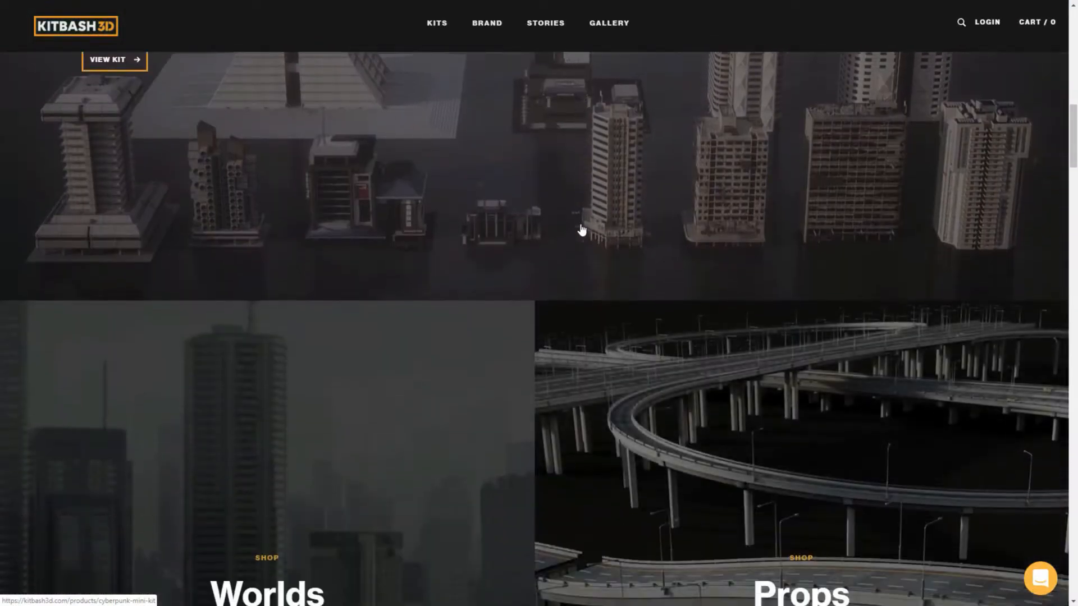
scroll("down", 3)
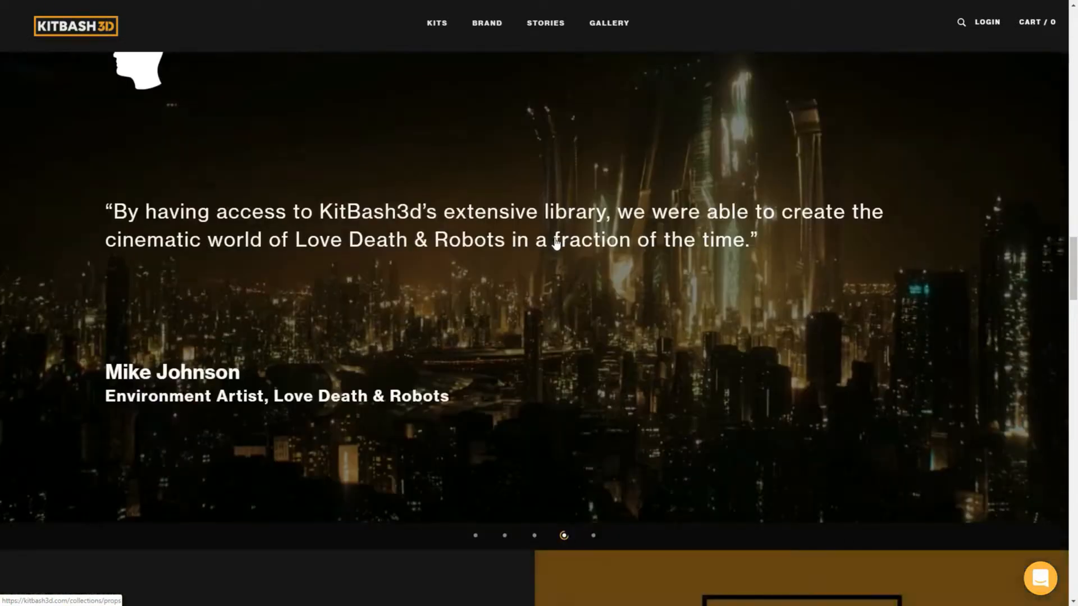
scroll("down", 3)
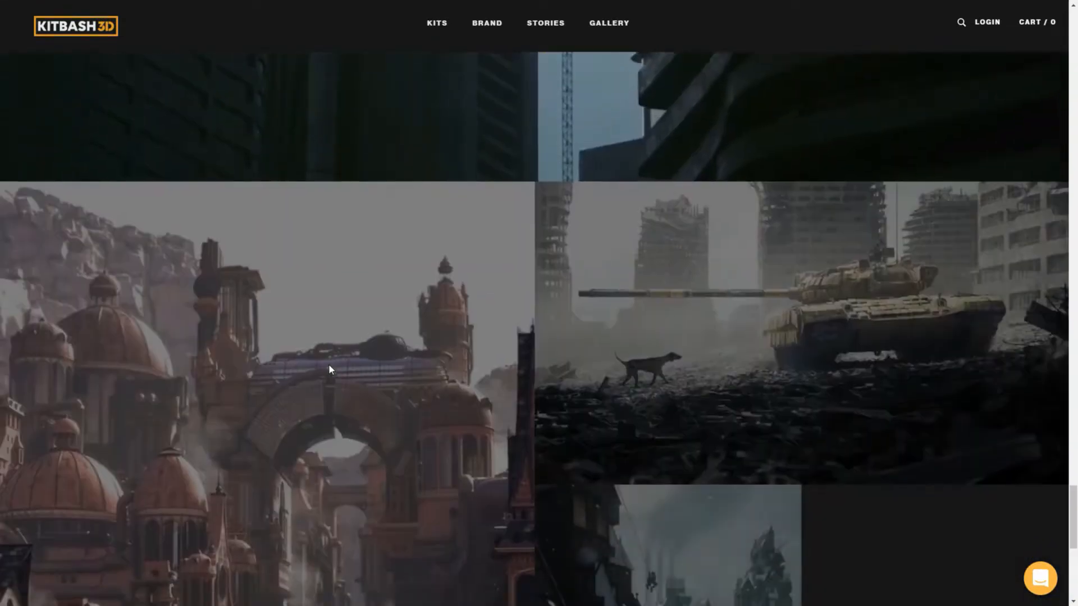
scroll("down", 3)
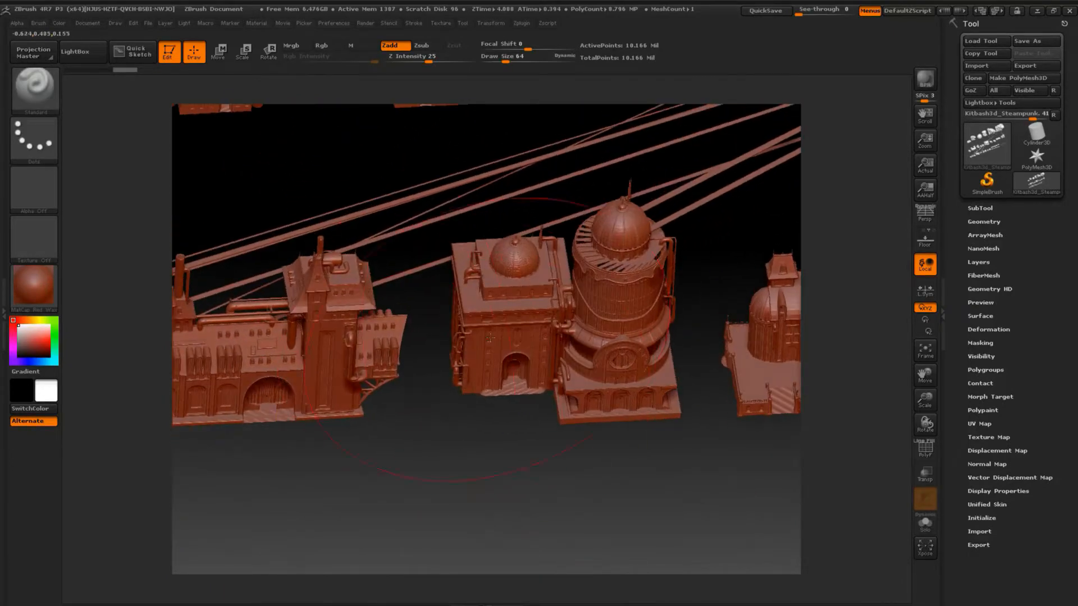
Step: Import the OBJ file named 1 from the Desktop\Zbrush folder via Tool > Import
left_click_drag(491, 338, 520, 507)
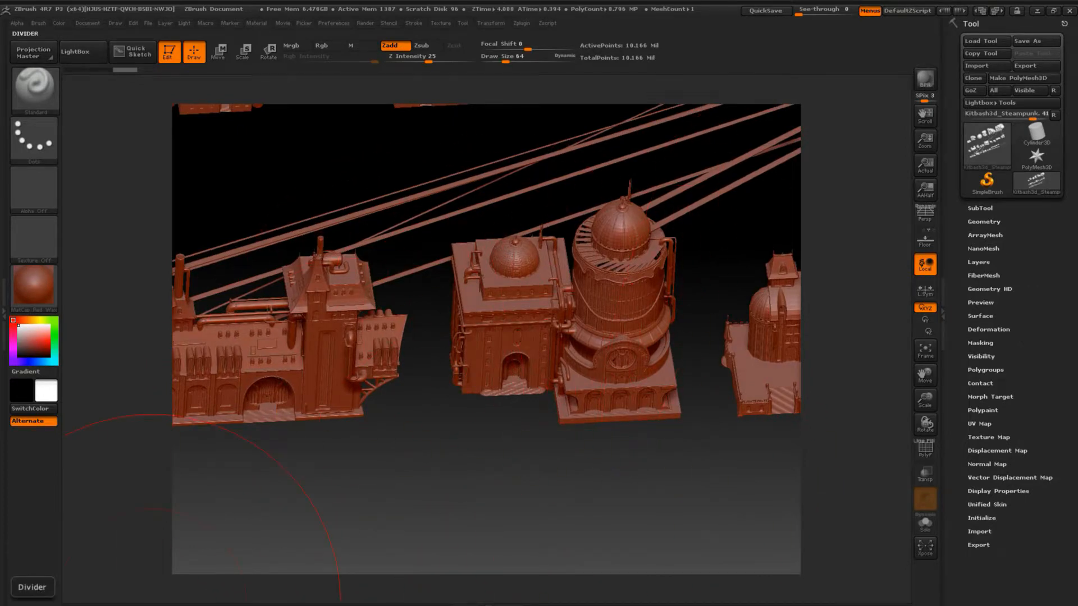
left_click(984, 60)
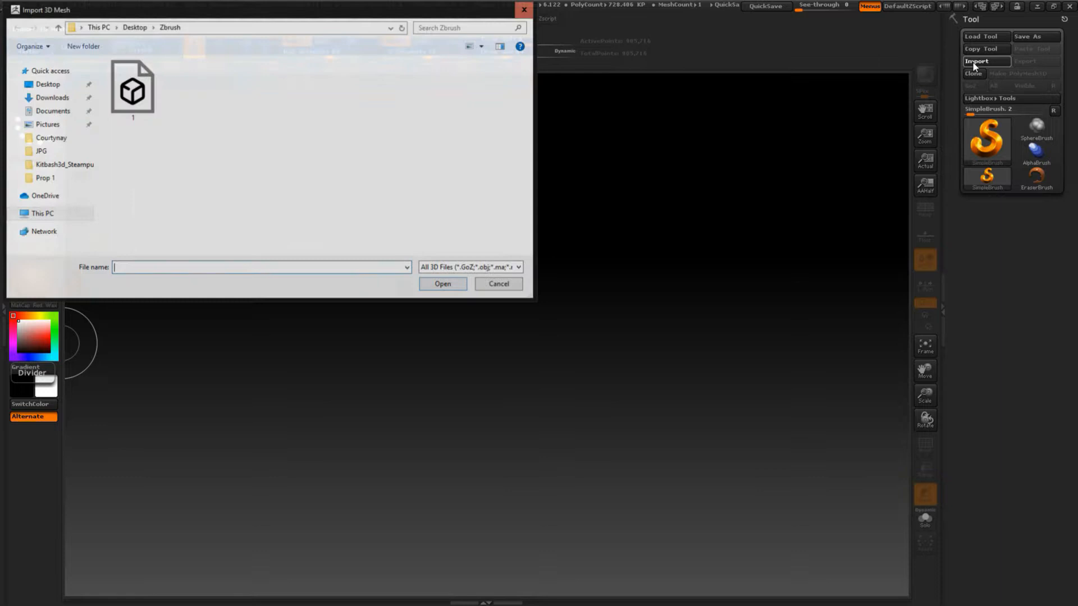
left_click(132, 87)
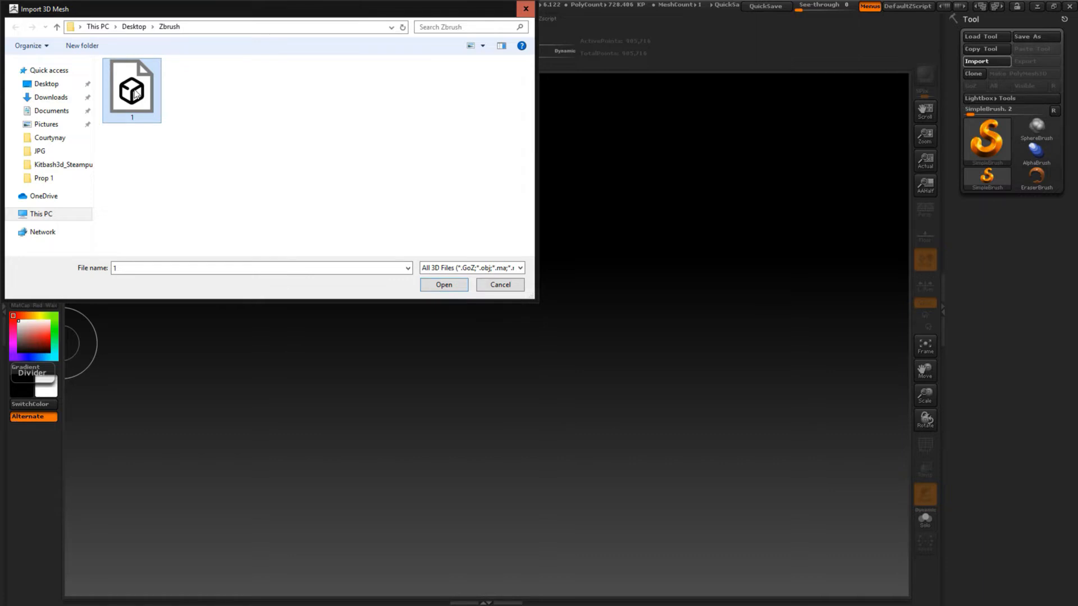
left_click(443, 284)
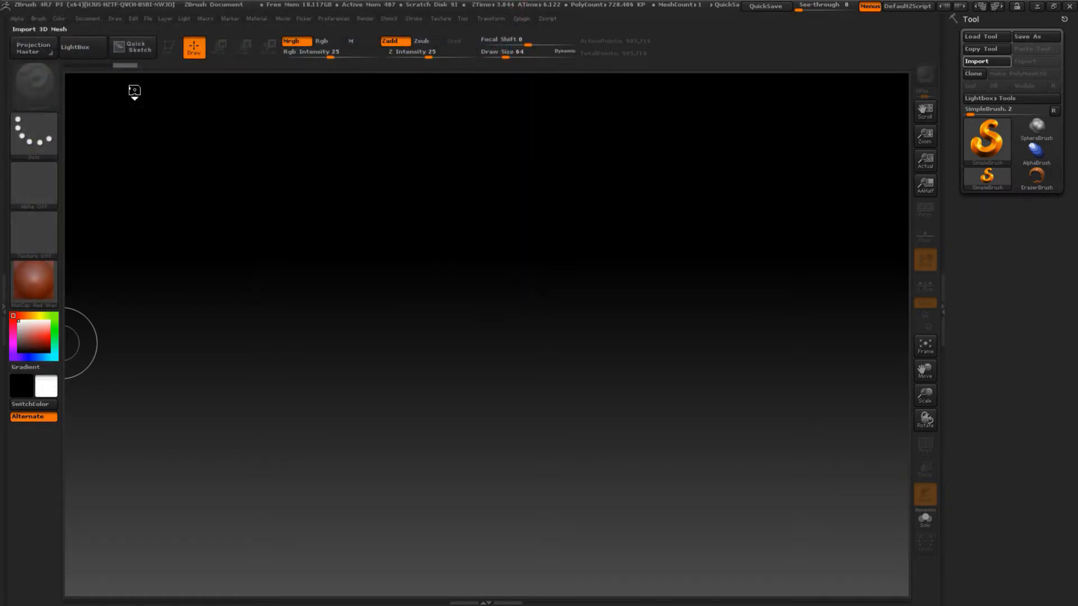
Step: Accept splitting n-sided polygons into quads and triangles and removing unused vertices
left_click(985, 60)
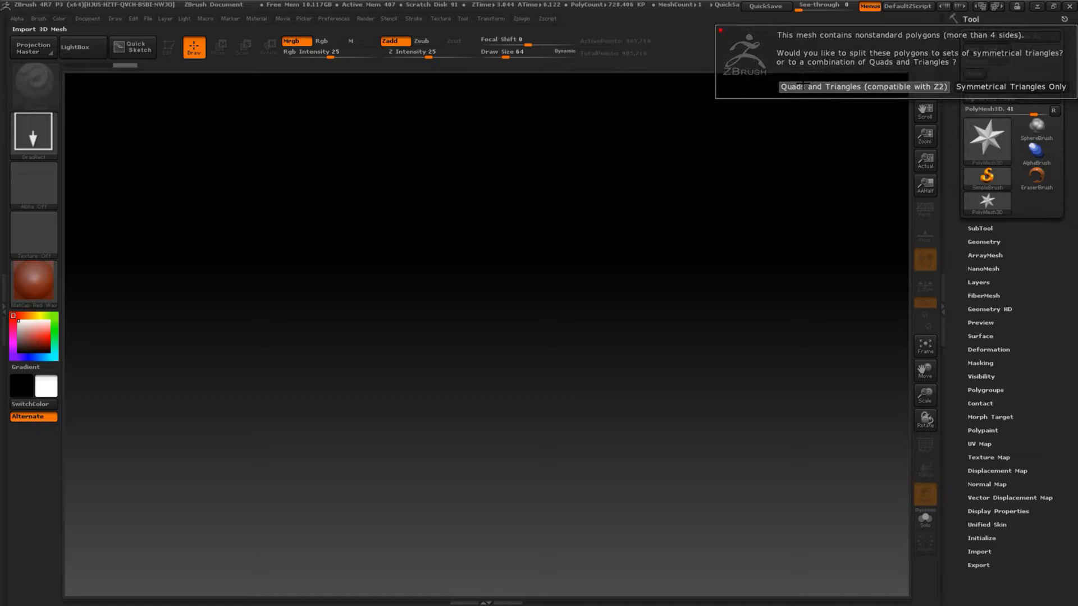
left_click(862, 87)
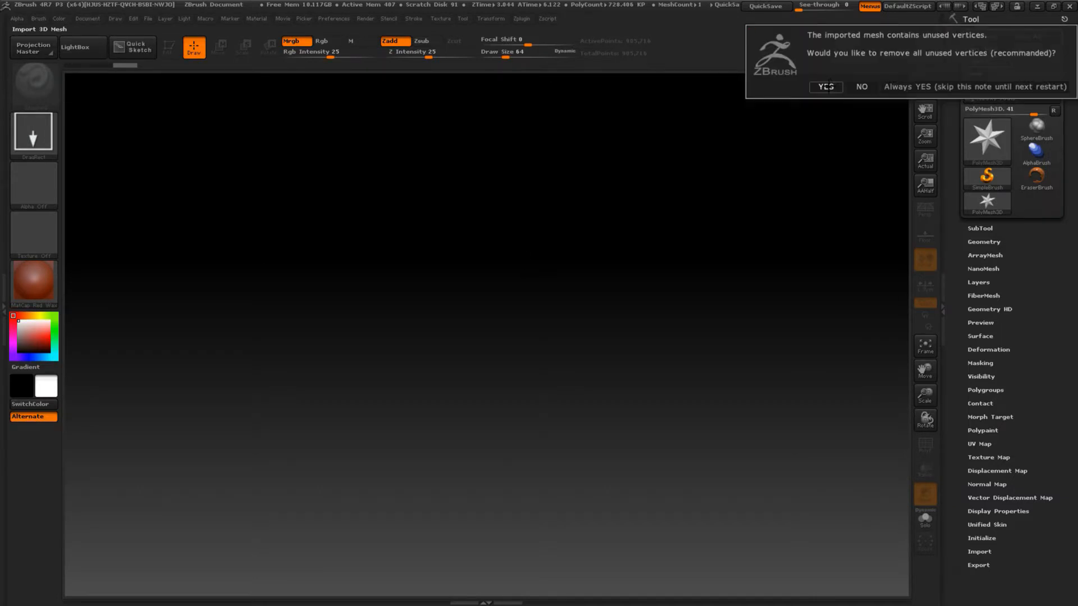
left_click(824, 87)
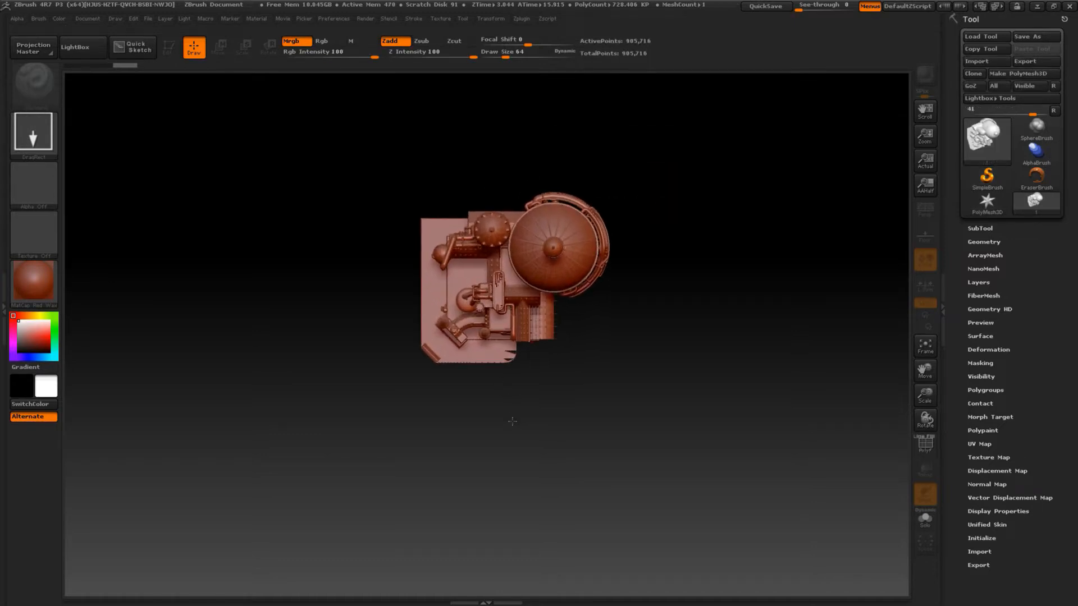
Step: Enter Edit mode and rotate the domed building to view it from the side
left_click(170, 47)
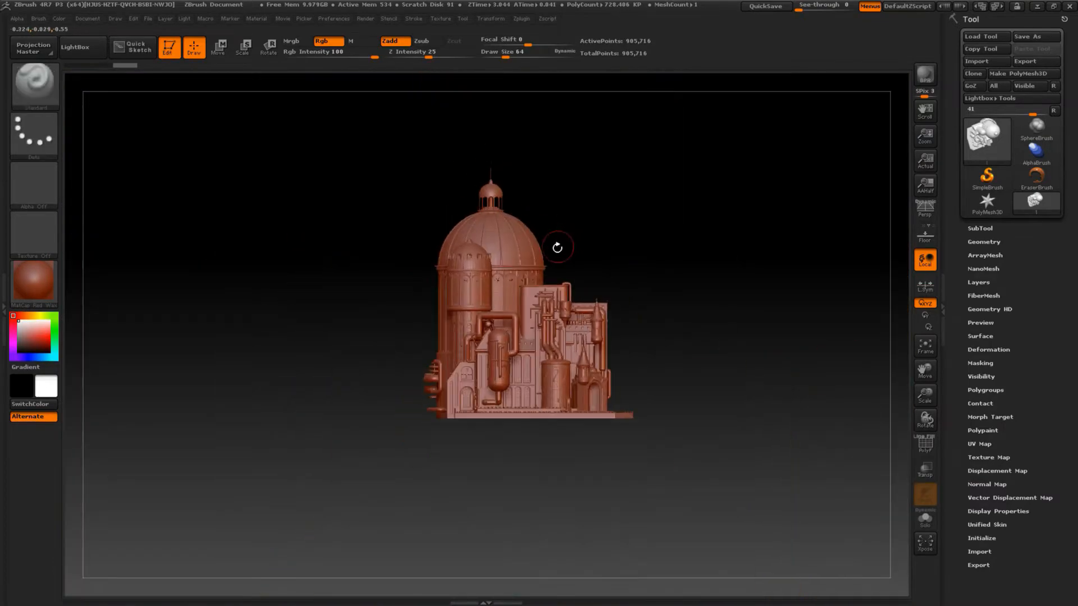
left_click_drag(557, 248, 508, 310)
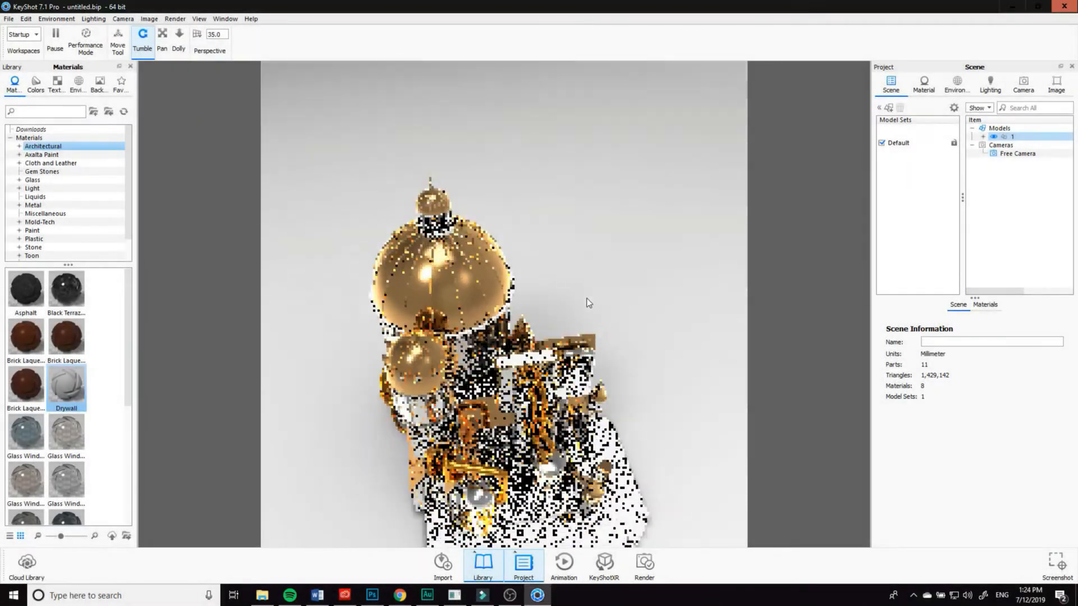
Step: Tumble the KeyShot render closer to the building, then bring up Maya's File menu
left_click_drag(588, 302, 395, 394)
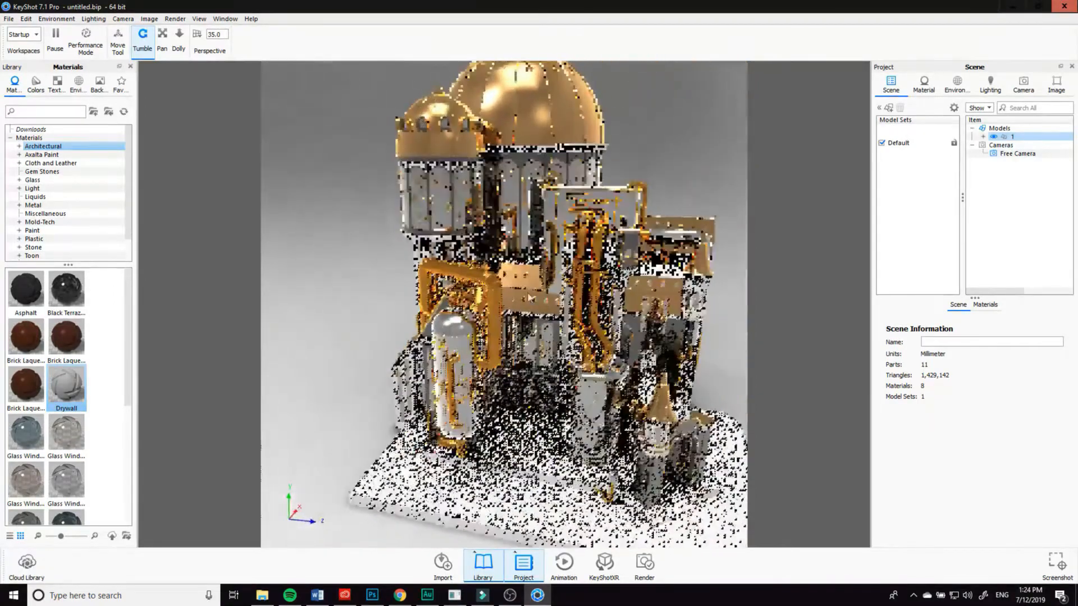
left_click(78, 84)
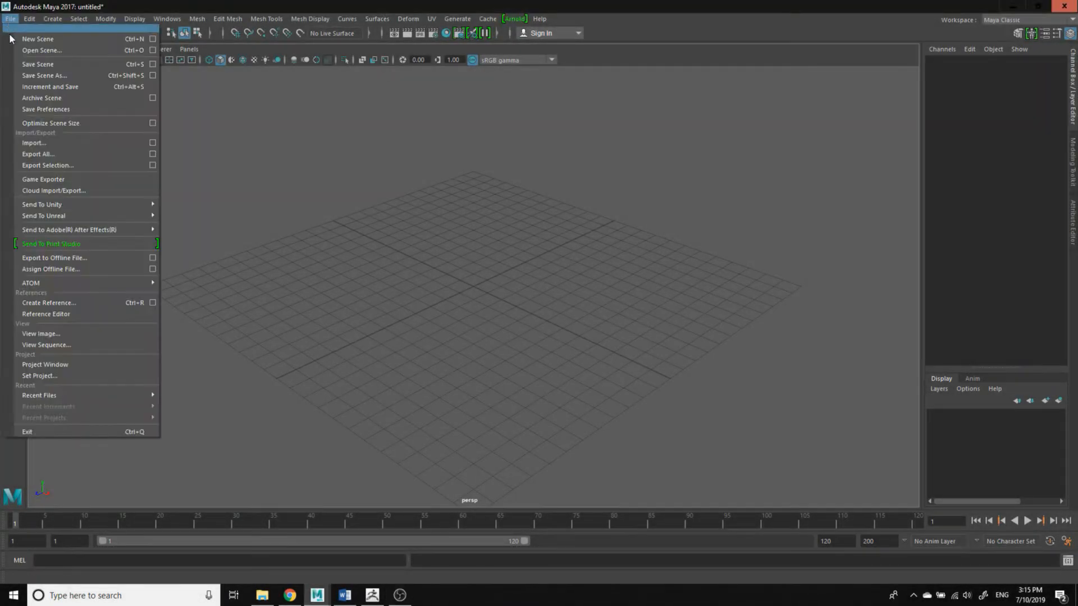
Step: Import the building model into the Maya scene
left_click(33, 142)
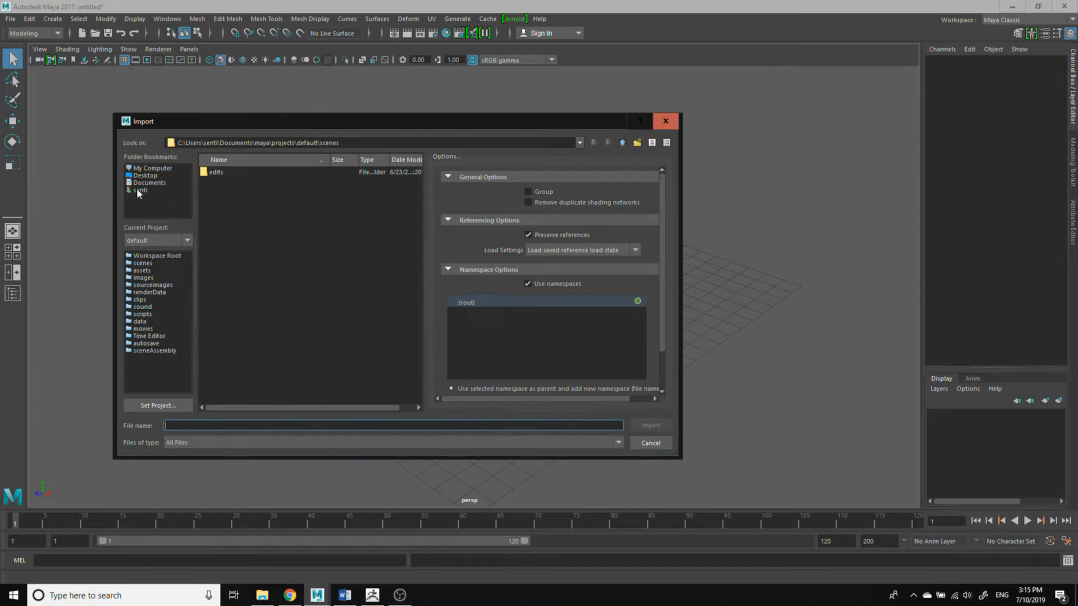
left_click(141, 191)
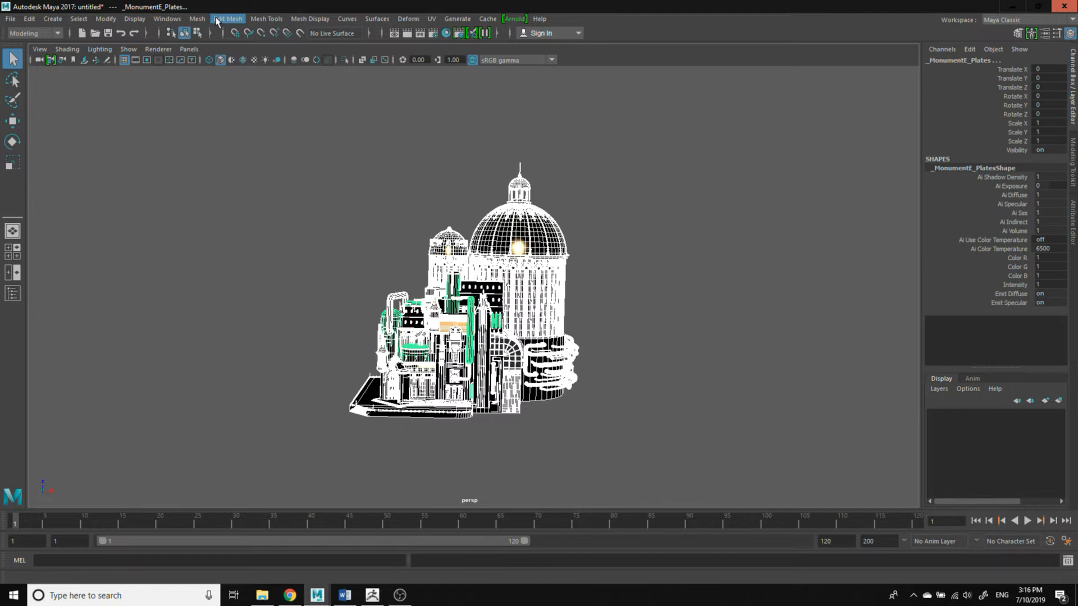
Step: Run Mesh > Cleanup with Faces with more than 4 sides ticked under Fix by Tesselation
left_click(198, 19)
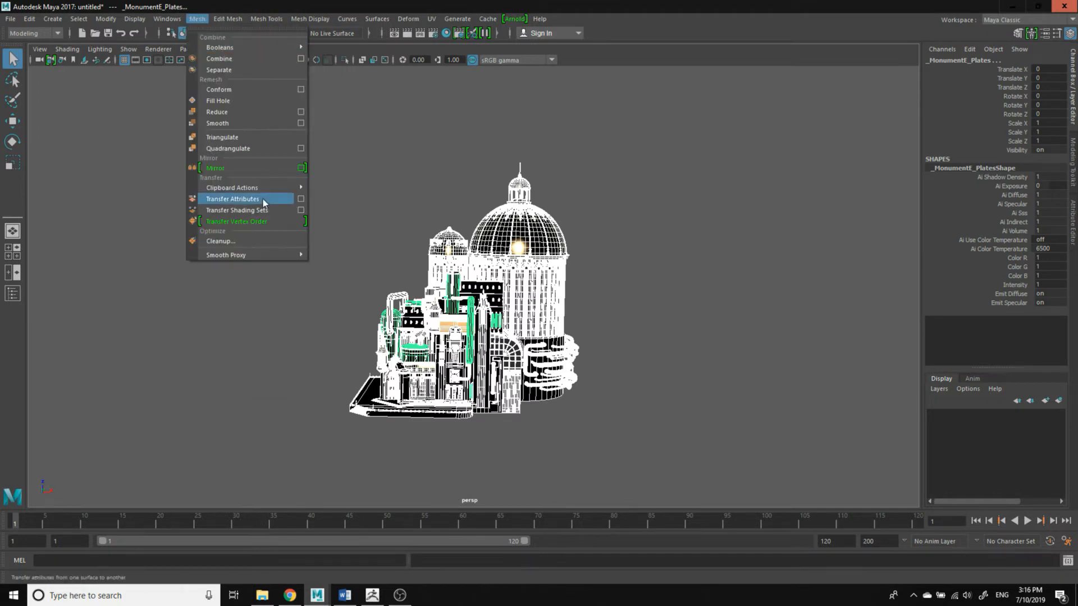
left_click(222, 241)
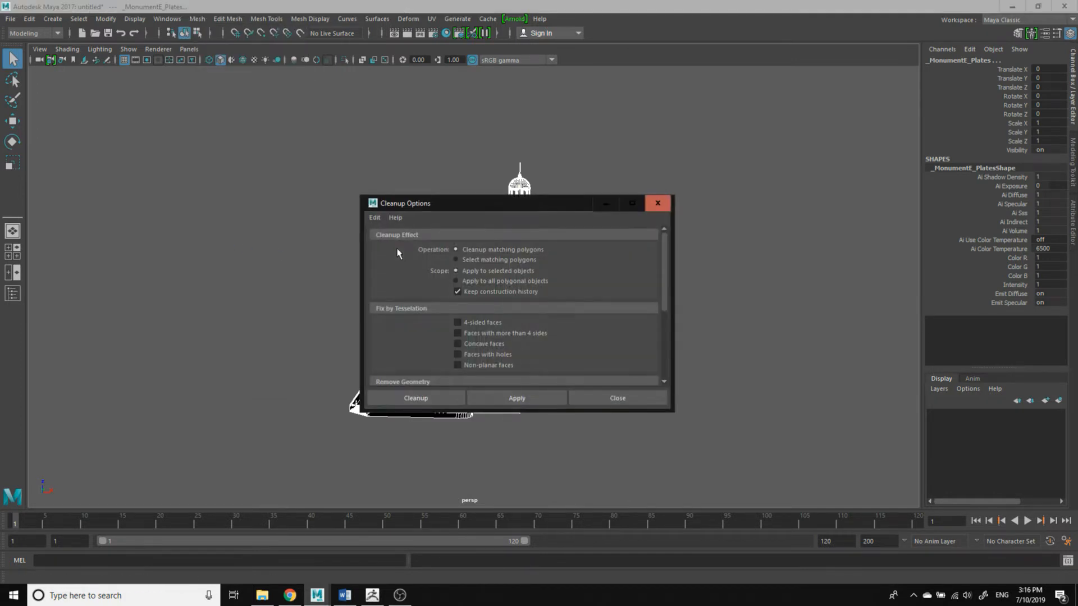
left_click(458, 332)
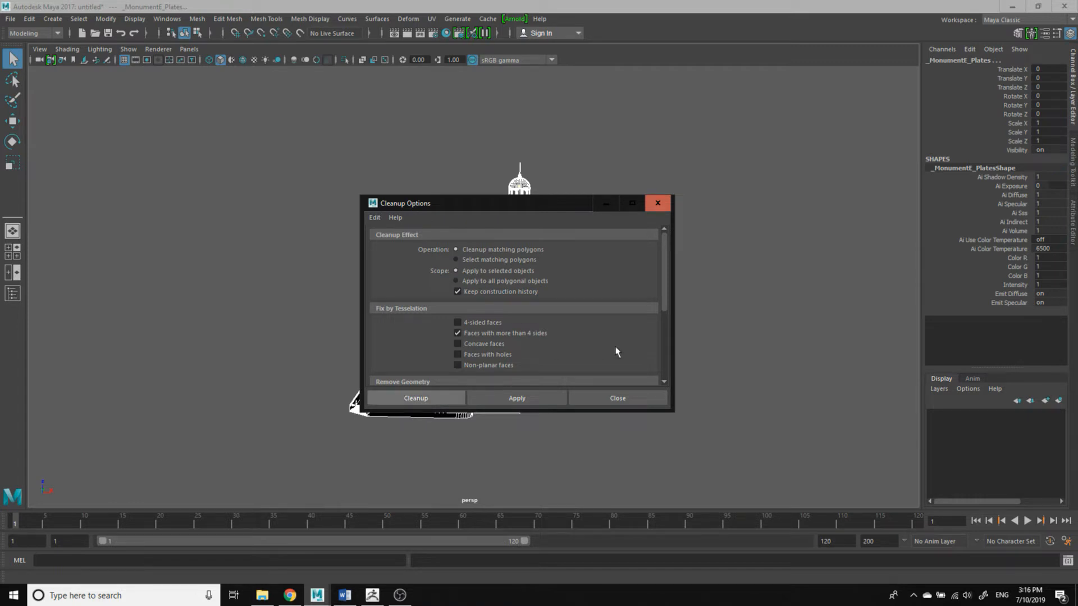
scroll("down", 3)
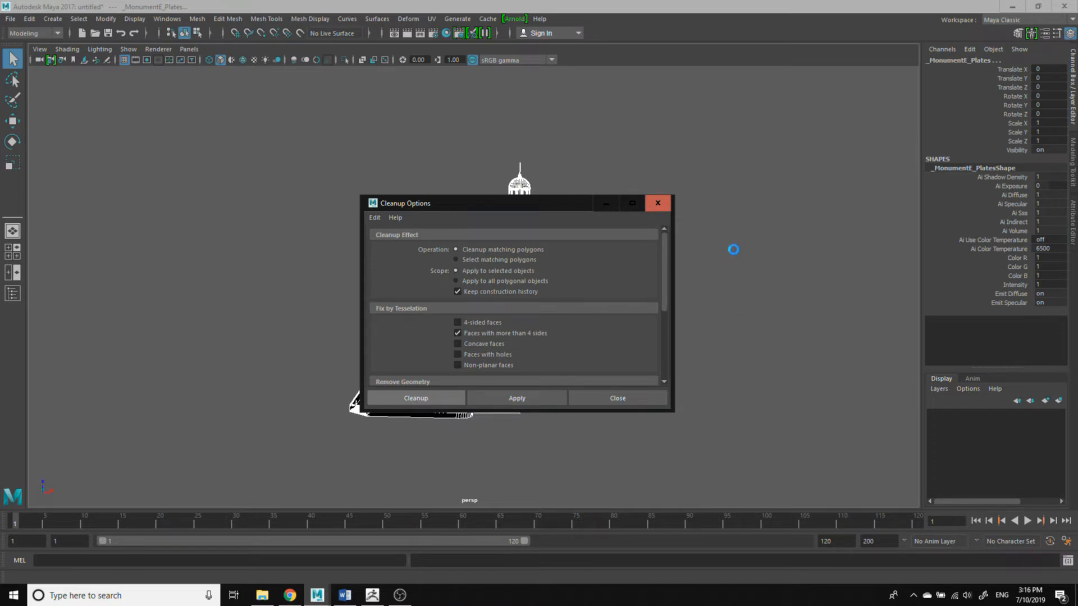
left_click(415, 397)
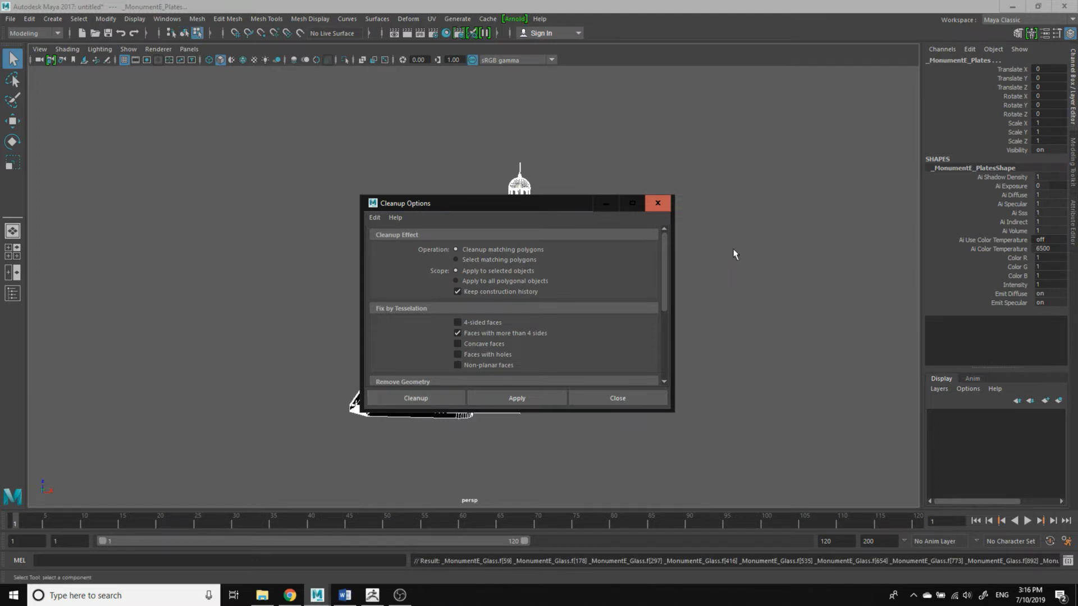
Step: Export the cleaned building as an OBJ named 1a into the Zbrush folder
left_click(10, 19)
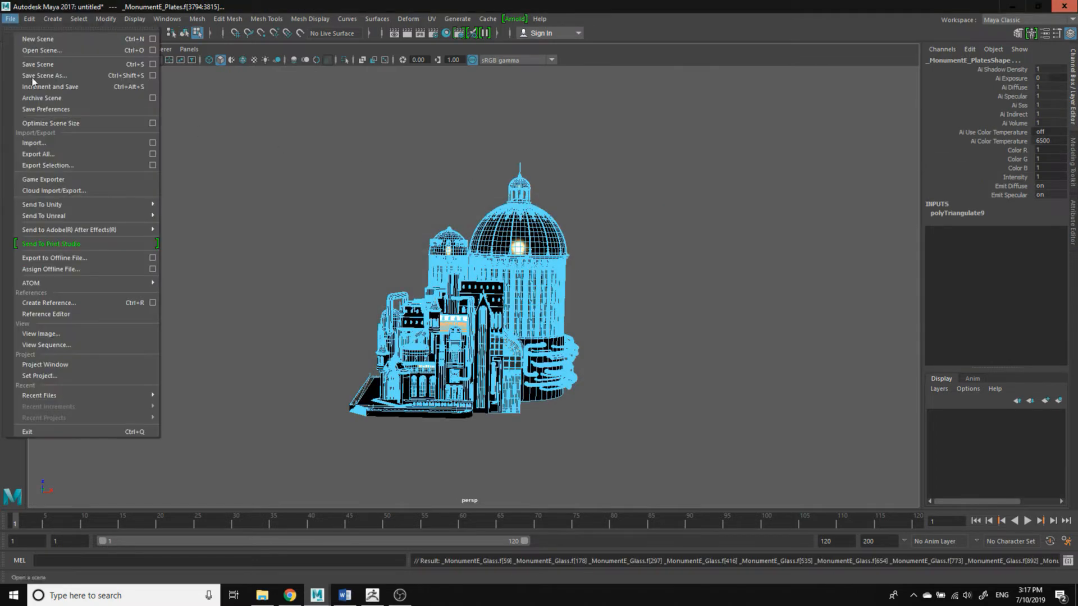
left_click(47, 165)
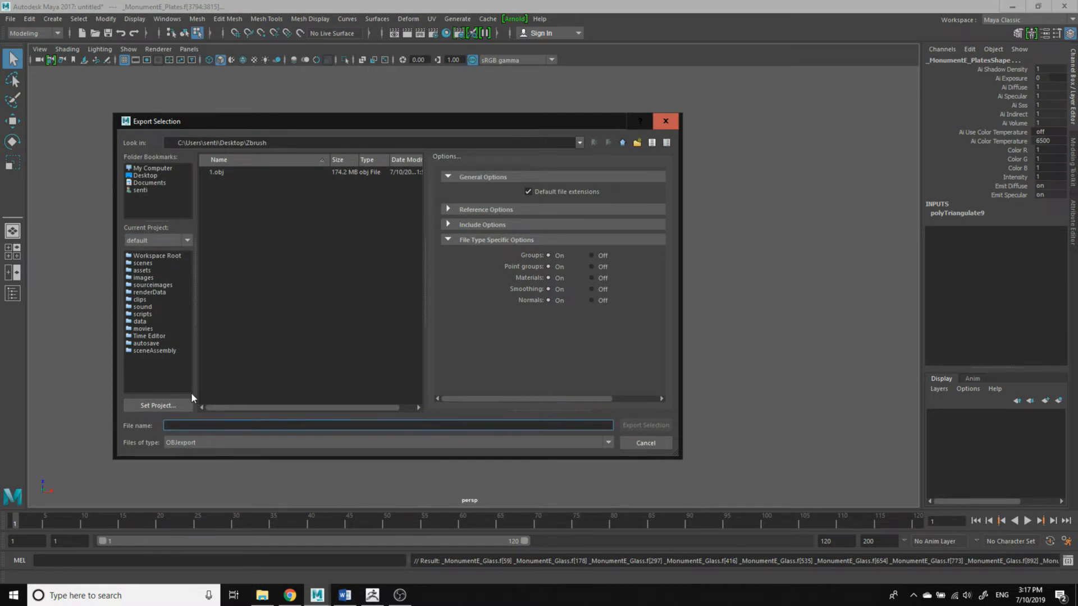
type("1a")
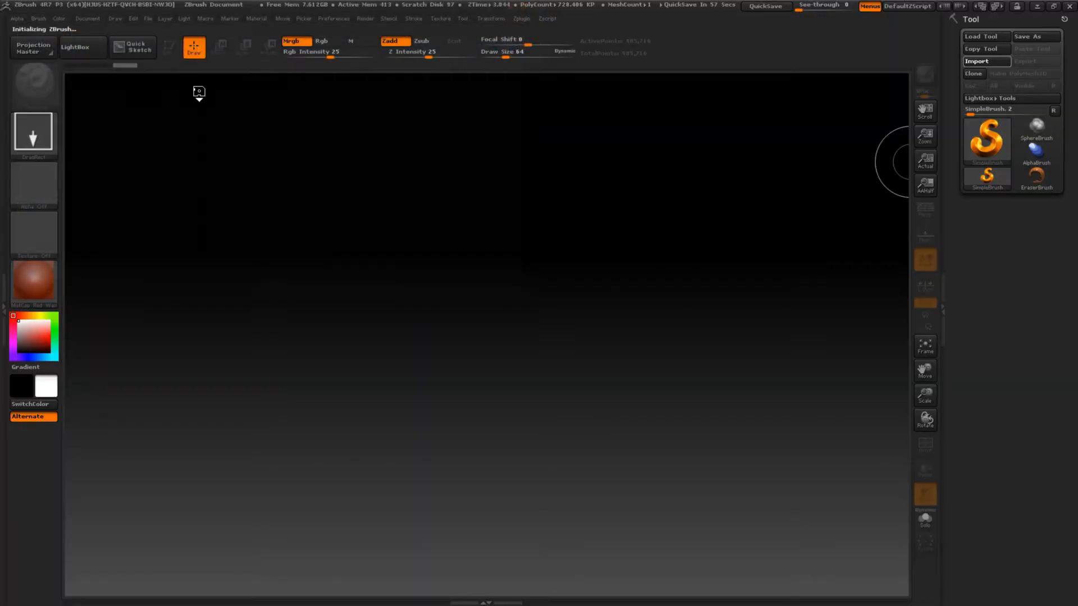
mouse_move(545, 126)
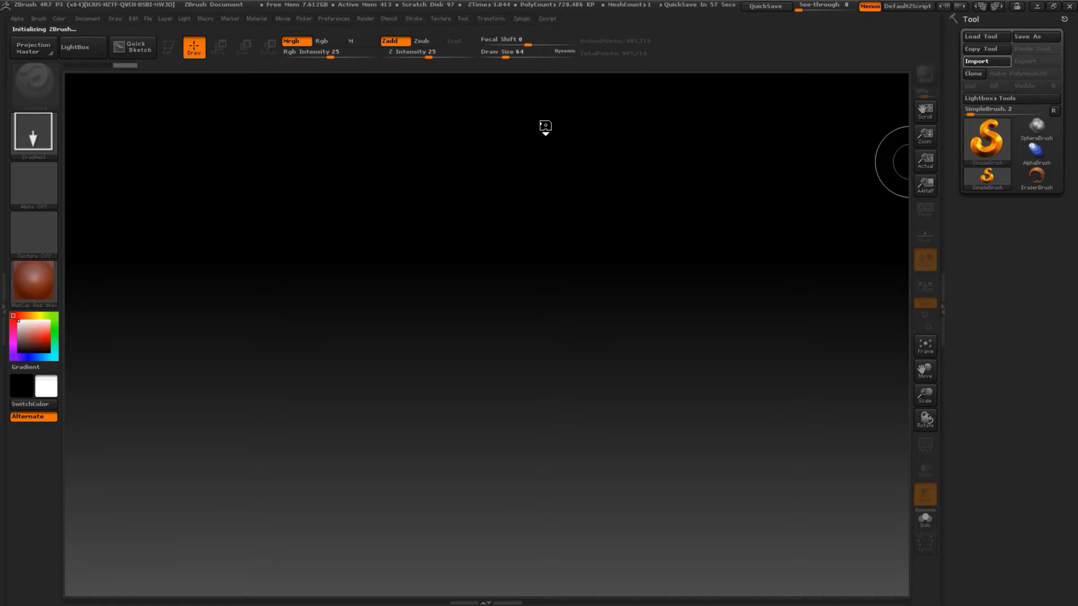
Step: Import the cleaned OBJ into ZBrush, removing unused vertices and dismissing the note
left_click(986, 61)
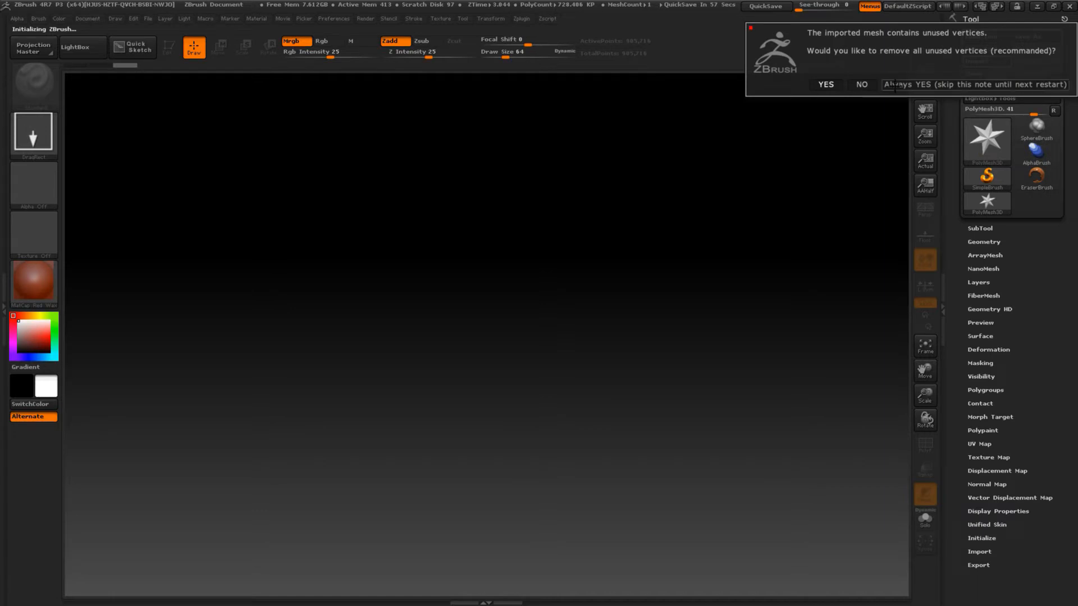
left_click(825, 85)
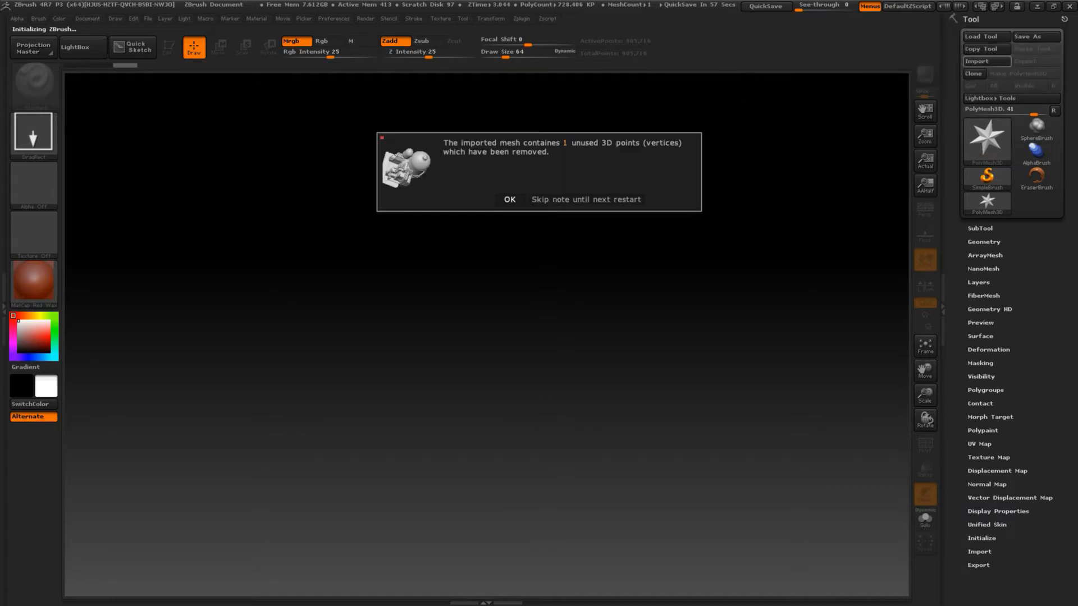
left_click(508, 200)
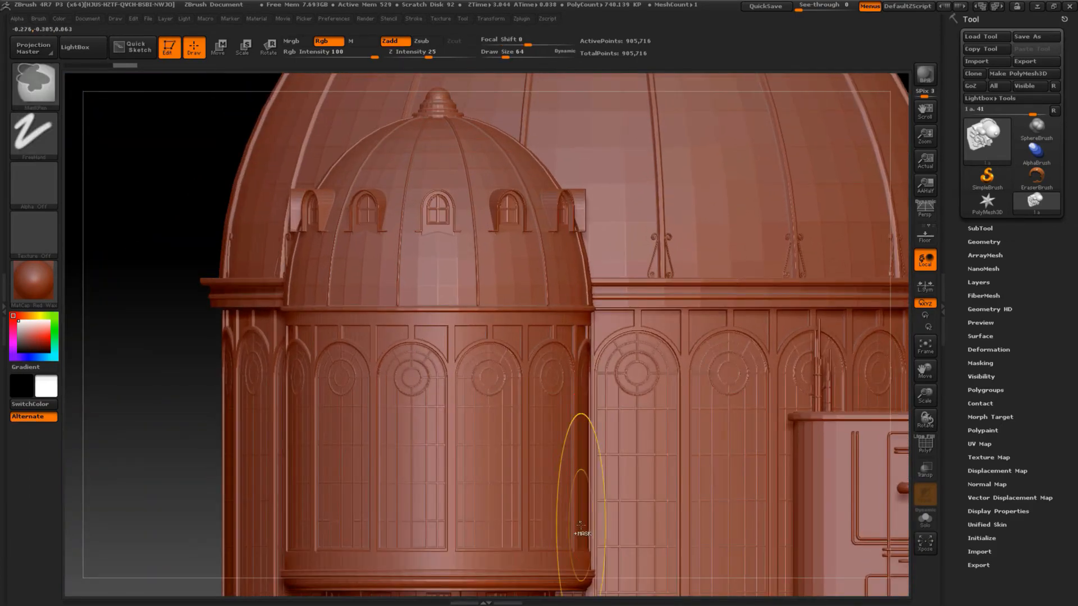
Step: Pull the view back so the whole building is framed on the canvas
left_click_drag(581, 529, 551, 302)
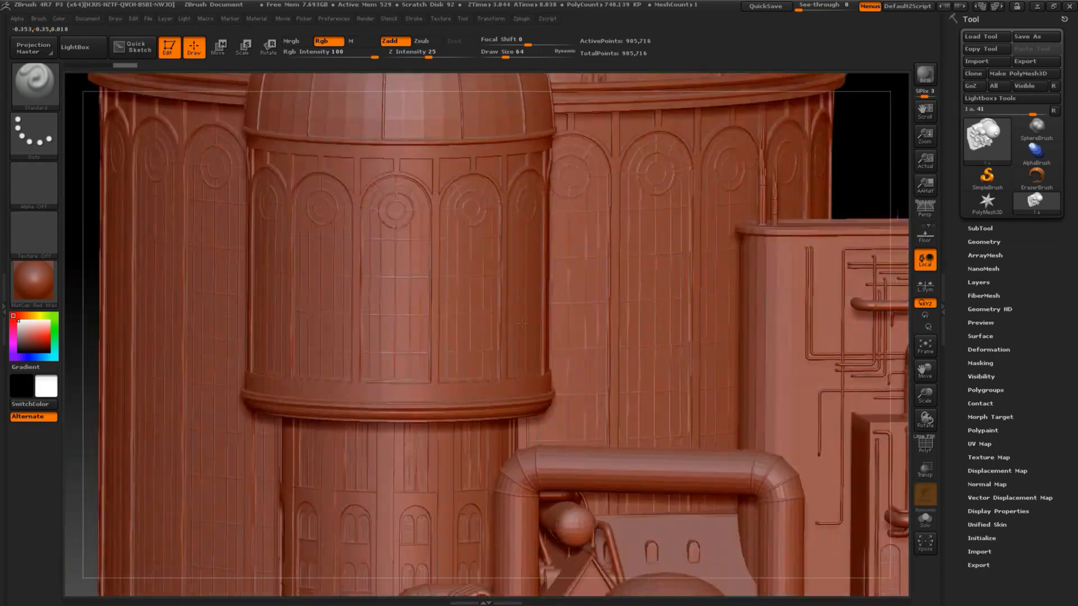
left_click_drag(522, 323, 482, 337)
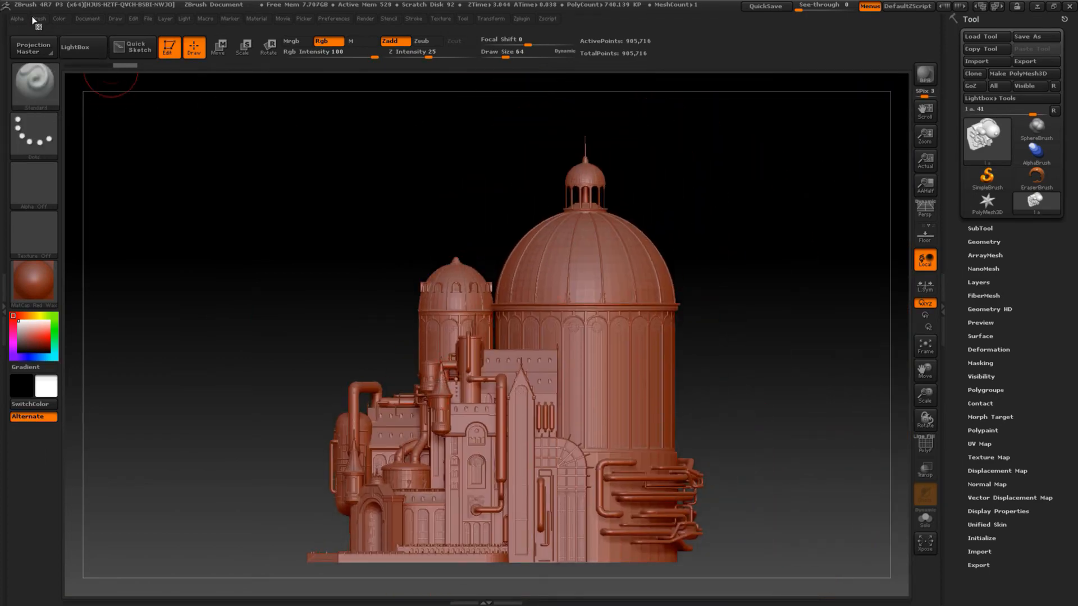
Step: Create an InsertMesh brush from the active building mesh via the Brush palette
left_click(37, 19)
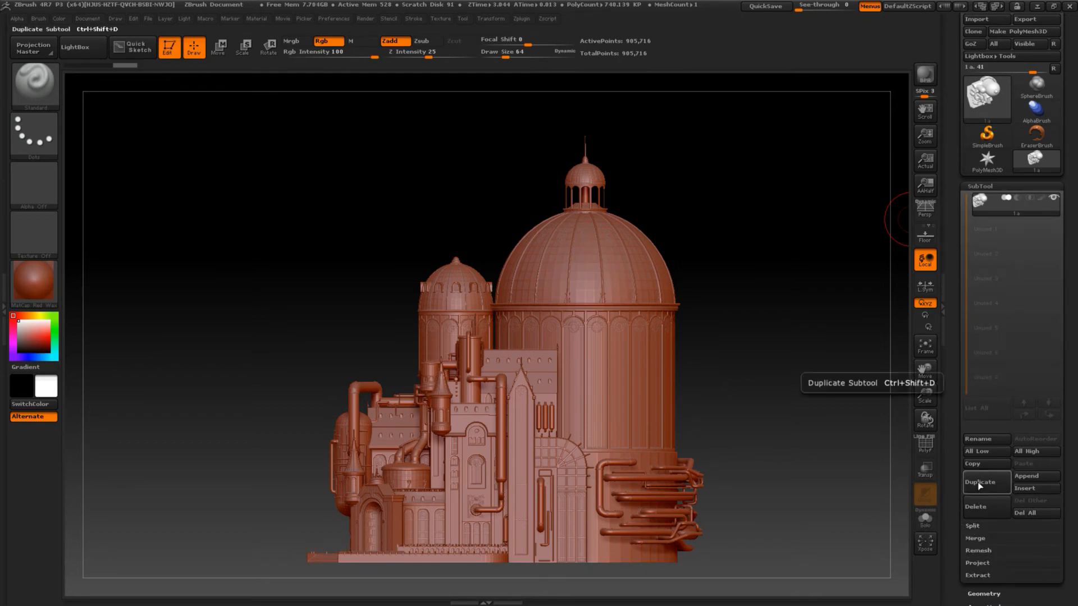
left_click(38, 19)
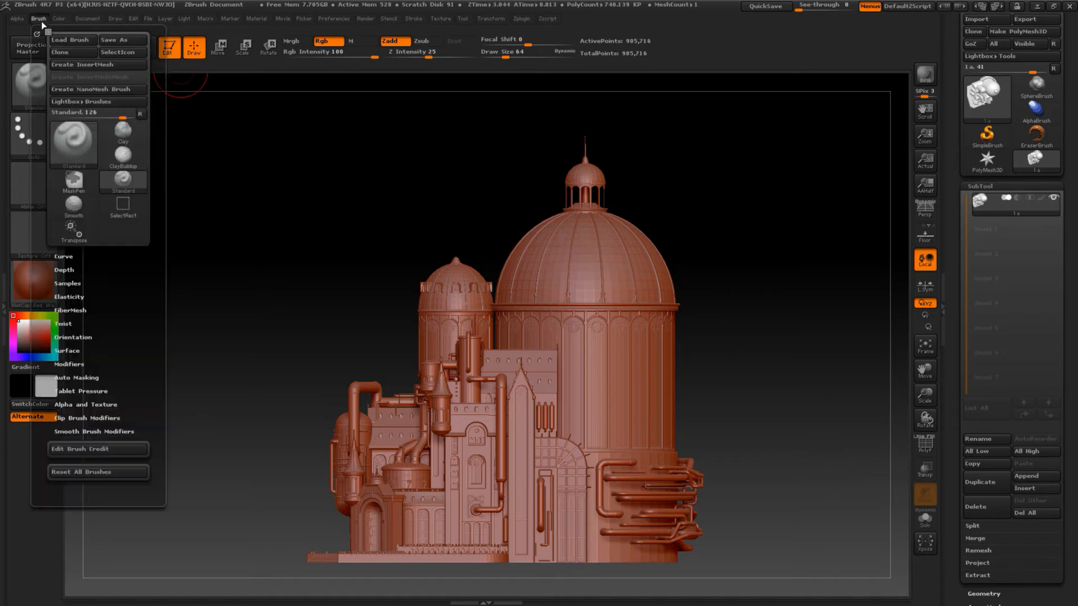
mouse_move(80, 65)
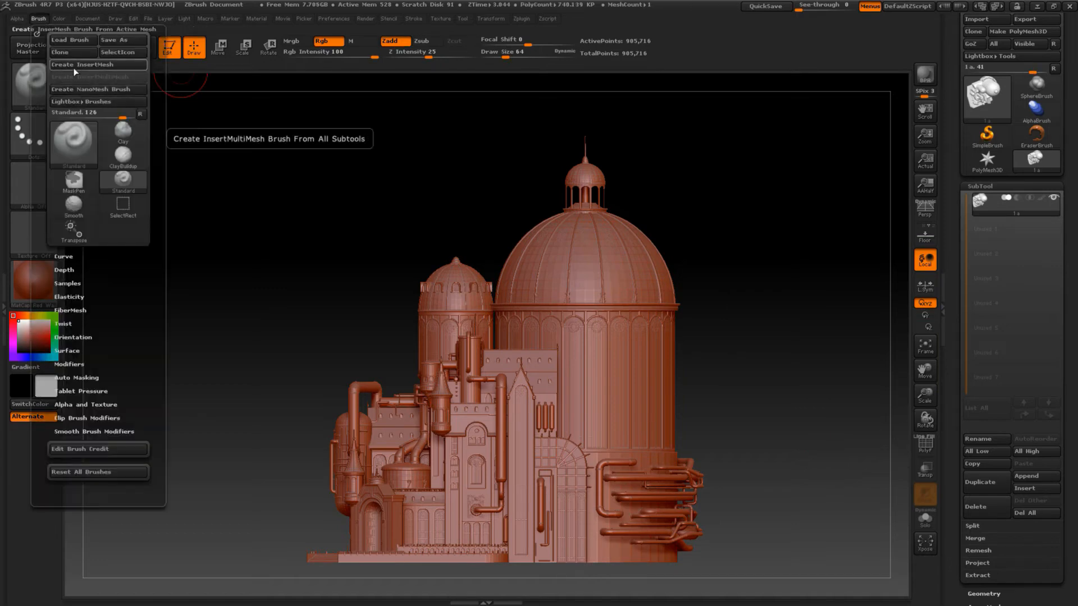
left_click(80, 64)
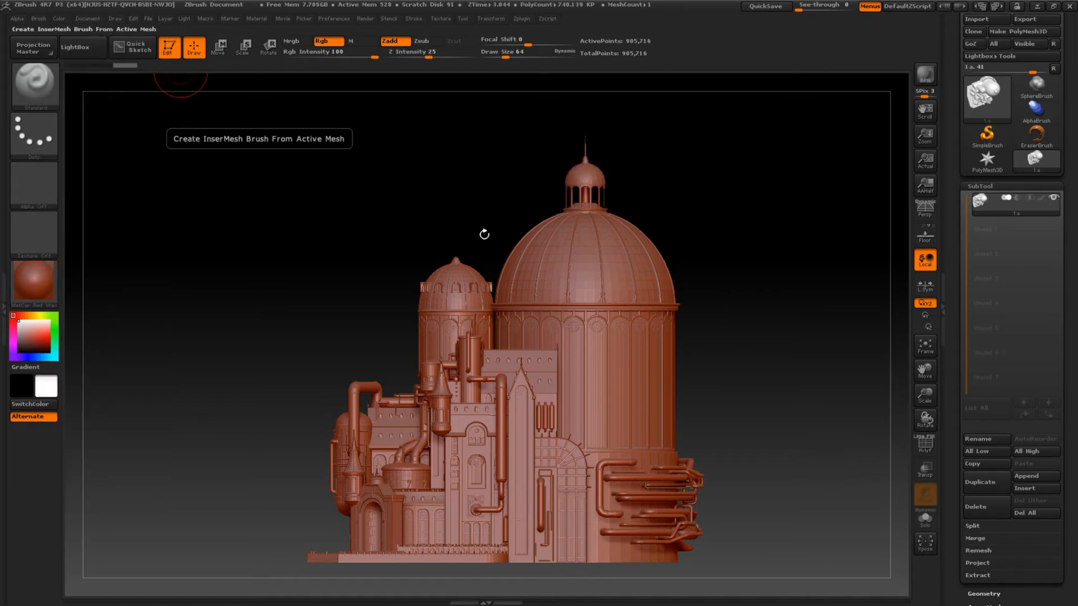